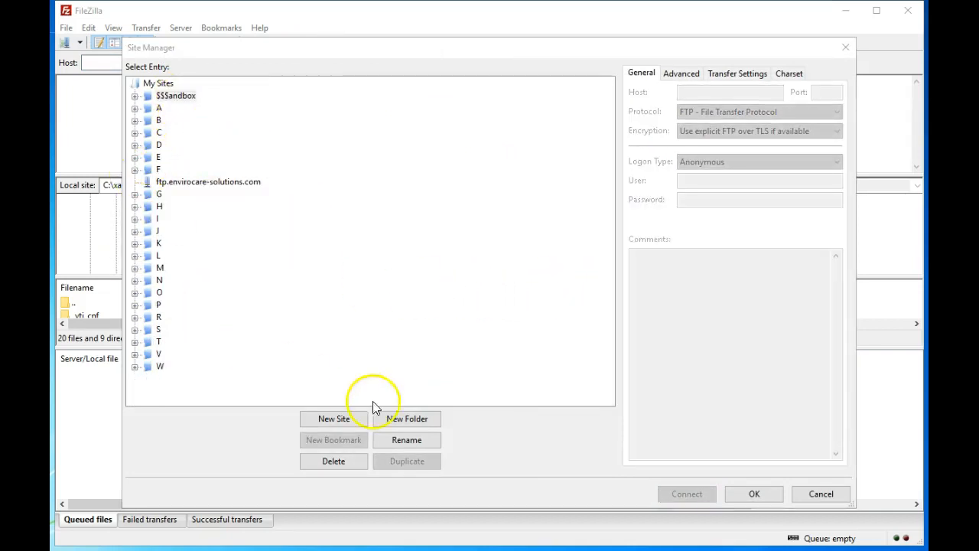
Step: Expand the $$$andbox folder to reveal the 6302.sandbox.i3dthemes.net site entry
{"action": "left_click", "coordinate": [334, 418]}
{"action": "type", "text": "302.sandbox.i3dthemes.net"}
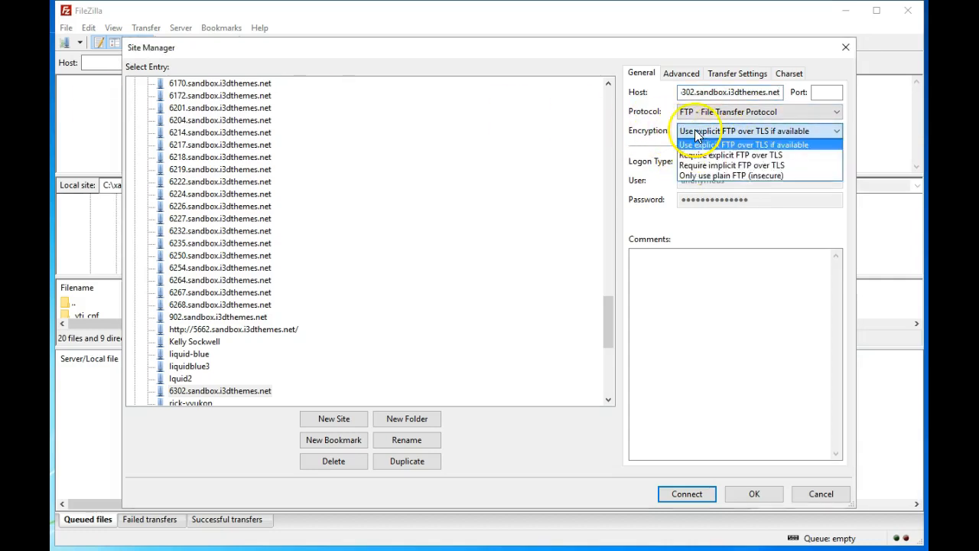
Step: Set encryption to 'Only use plain FTP (insecure)' and Normal logon, keeping protocol FTP
{"action": "left_click", "coordinate": [729, 175]}
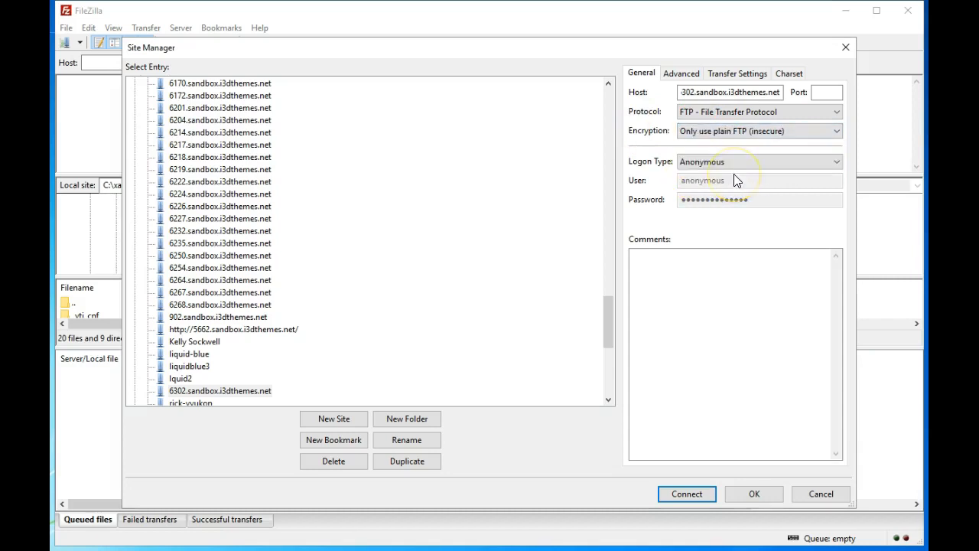
{"action": "left_click", "coordinate": [759, 161]}
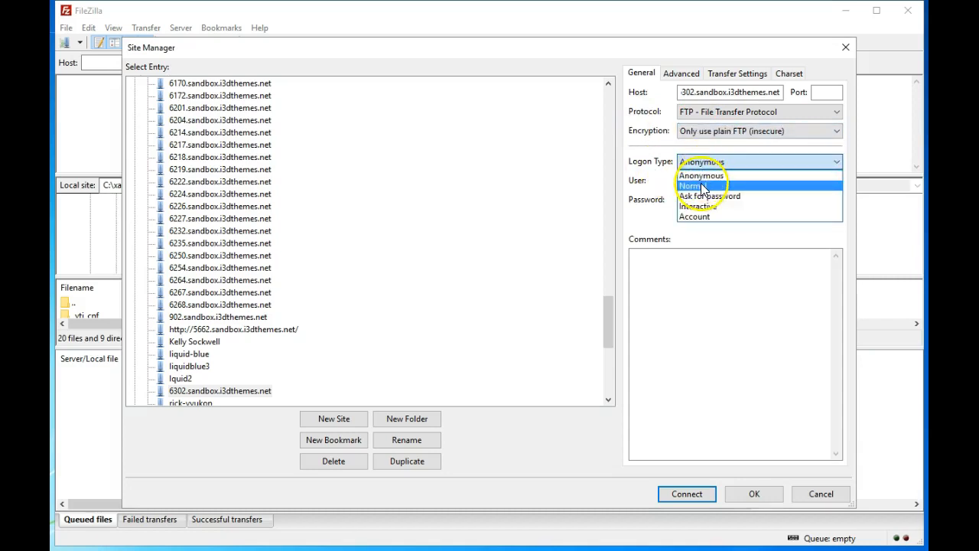
{"action": "left_click", "coordinate": [691, 185]}
{"action": "type", "text": "sandbox6302"}
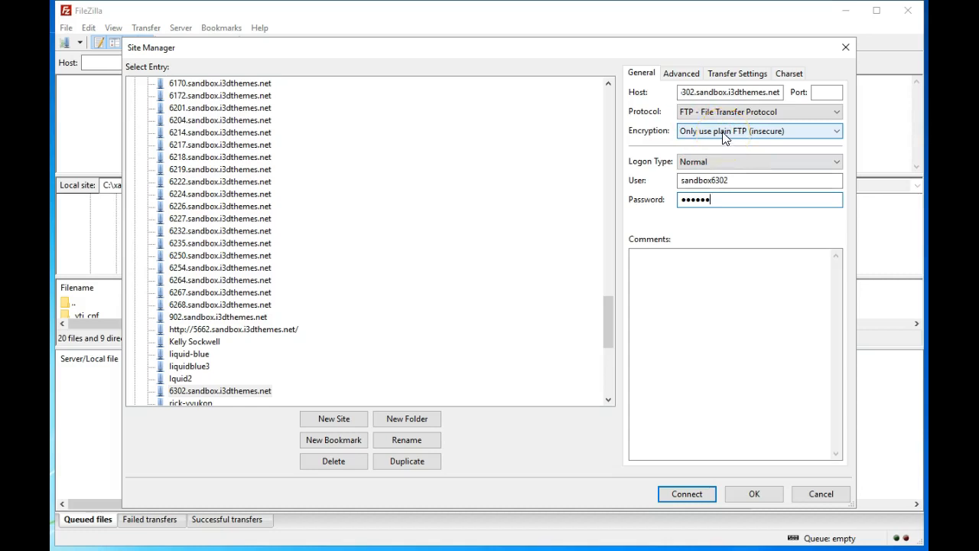
{"action": "left_click", "coordinate": [712, 91]}
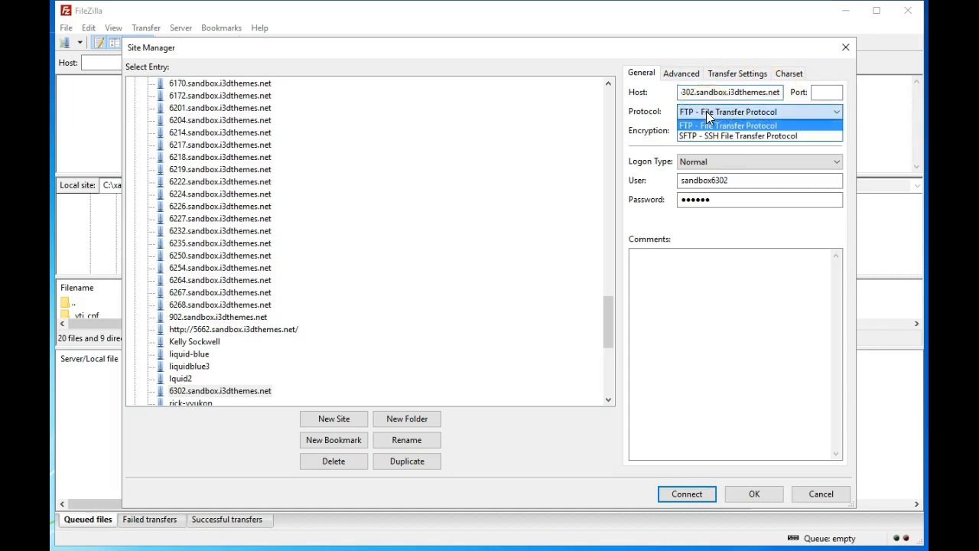
{"action": "left_click", "coordinate": [687, 494]}
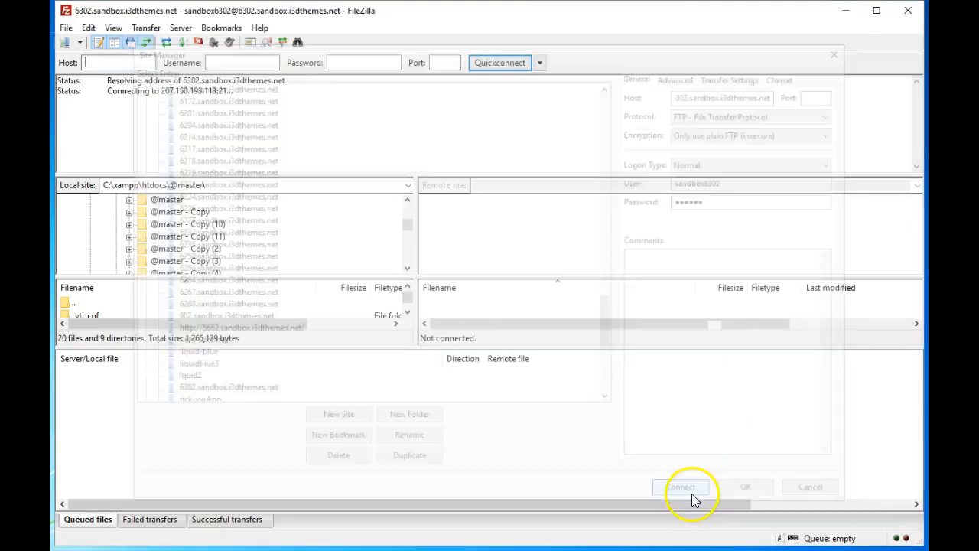
Step: Connect to the 6302.sandbox.i3dthemes.net site and open the remote httpdocs folder
{"action": "left_click", "coordinate": [682, 486]}
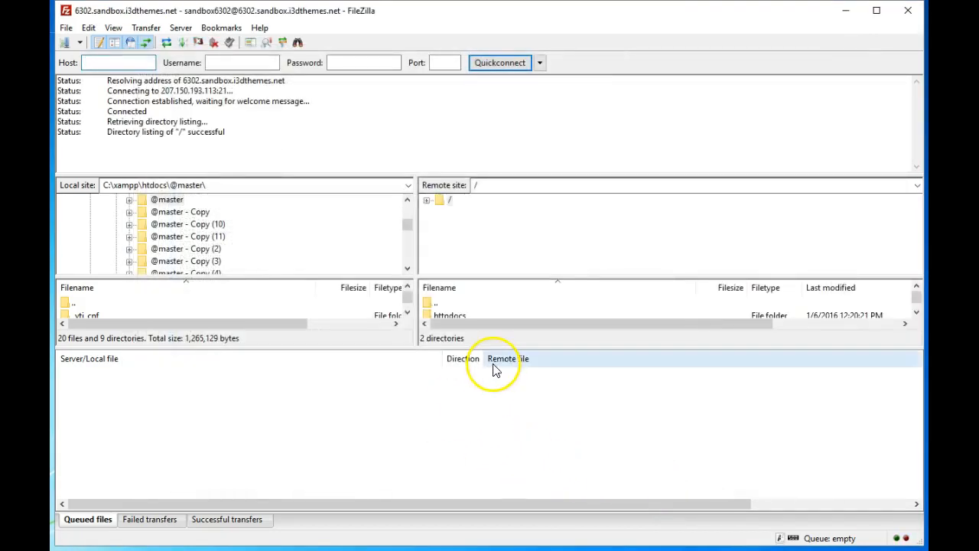
{"action": "left_click", "coordinate": [113, 28]}
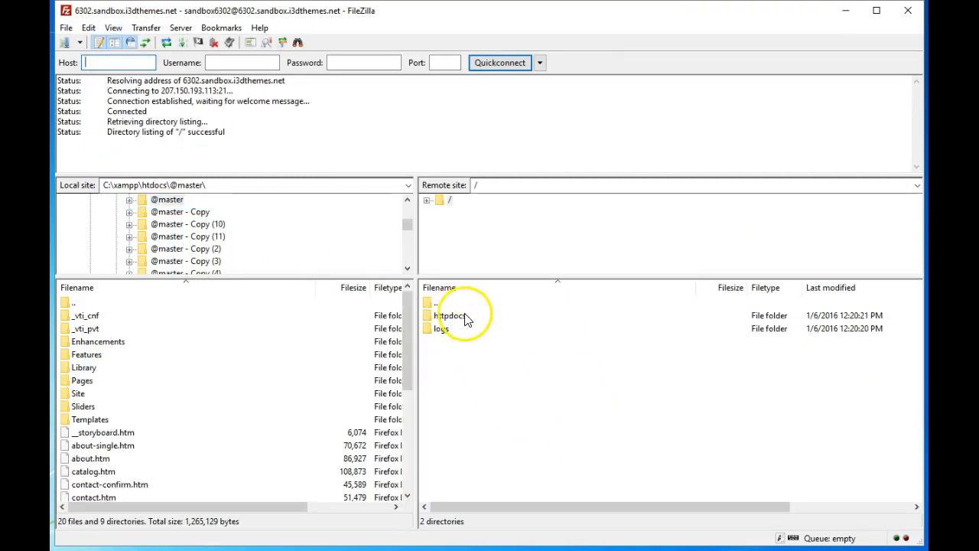
{"action": "double_click", "coordinate": [450, 315]}
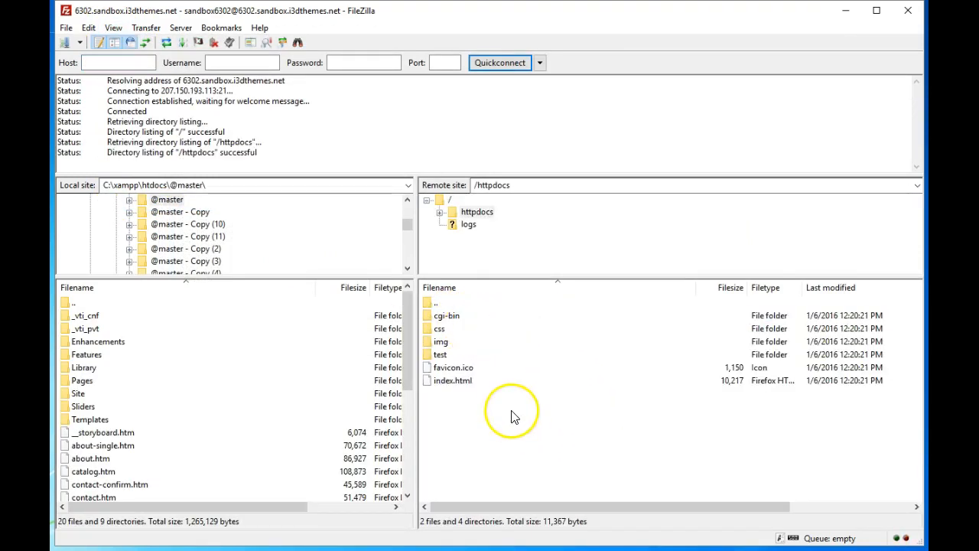